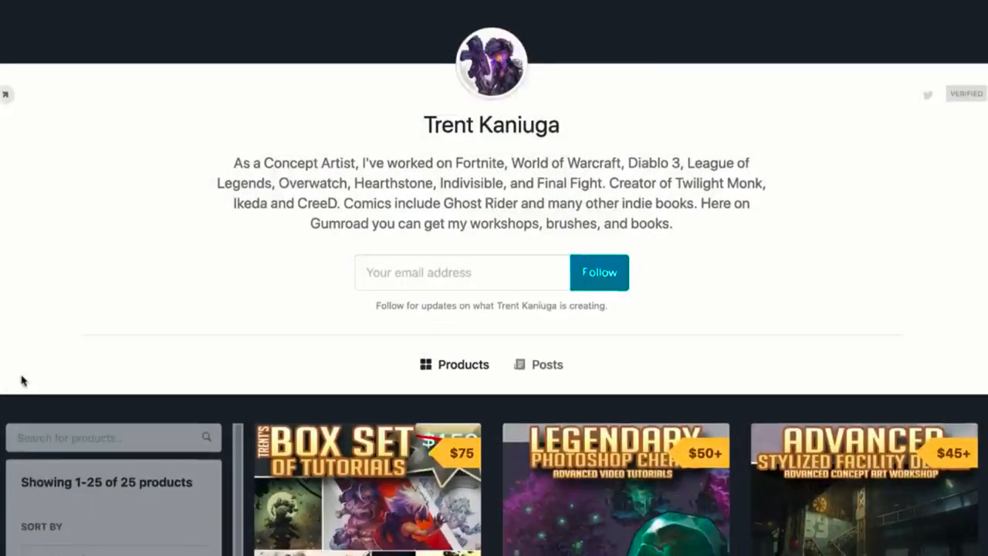
Scroll down the Gumroad storefront through the Products grid of tutorial box sets and workshops
{"action": "scroll", "scroll_direction": "down", "scroll_amount": 3}
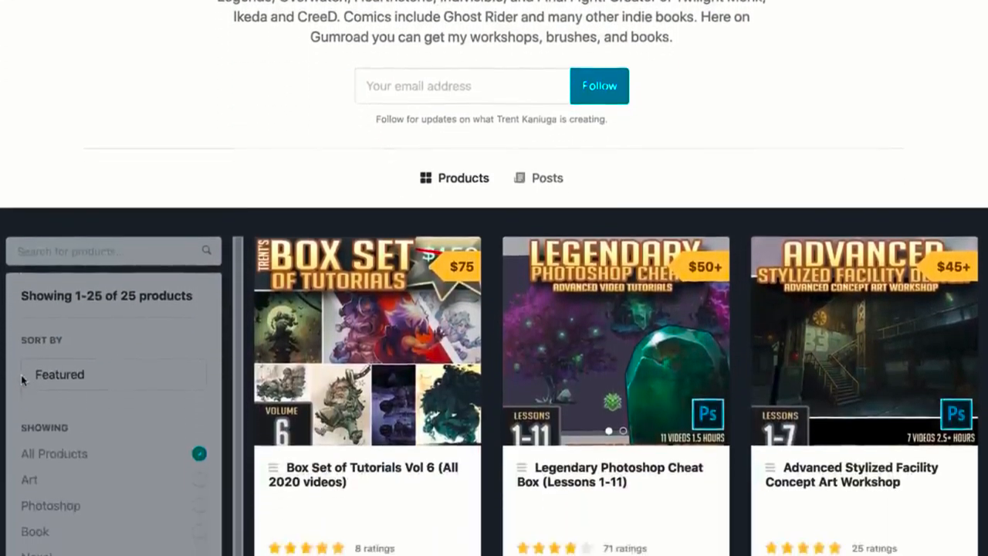
{"action": "scroll", "scroll_direction": "down", "scroll_amount": 3}
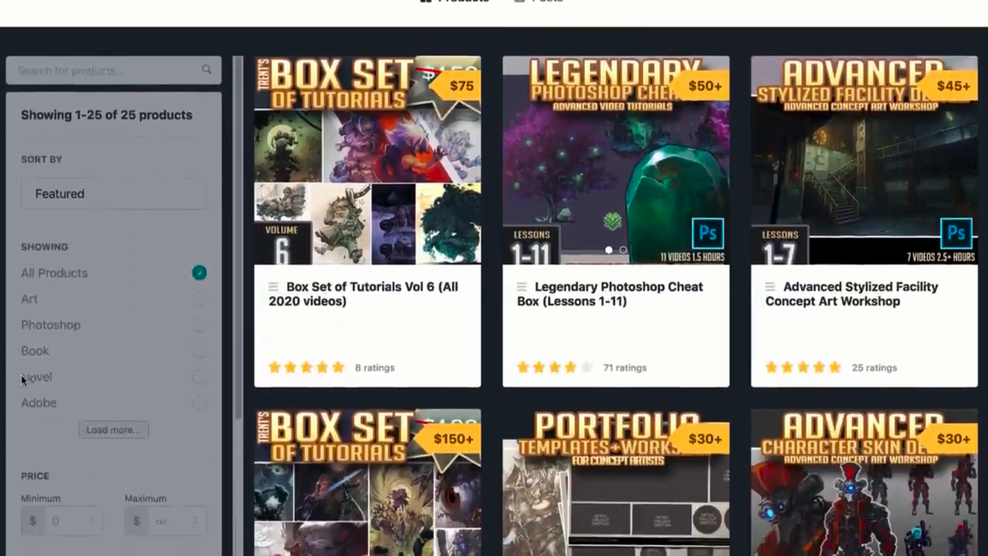
{"action": "scroll", "scroll_direction": "down", "scroll_amount": 3}
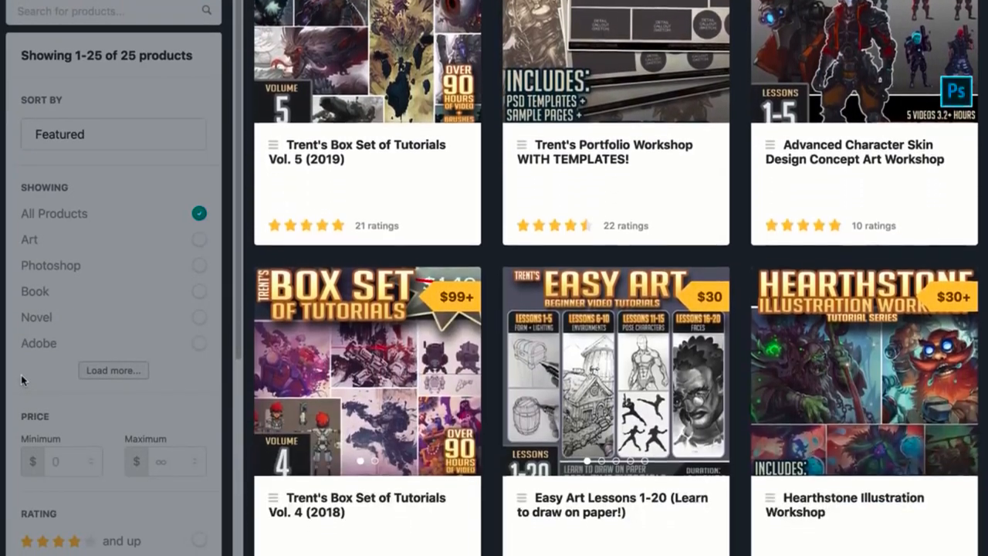
{"action": "scroll", "scroll_direction": "down", "scroll_amount": 3}
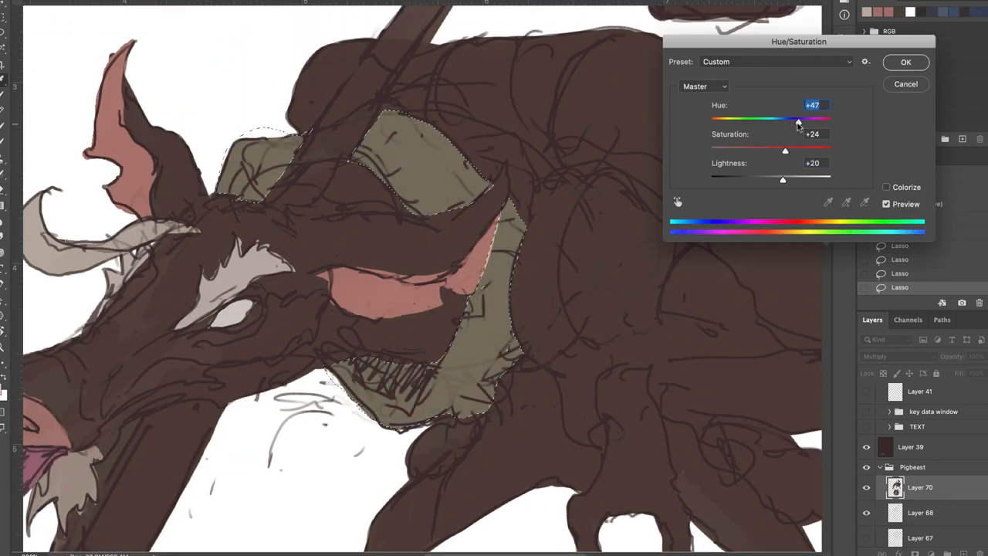
Recolour the vest with Hue/Saturation: hue +47, saturation +24, lightness +20
{"action": "left_click", "coordinate": [905, 61]}
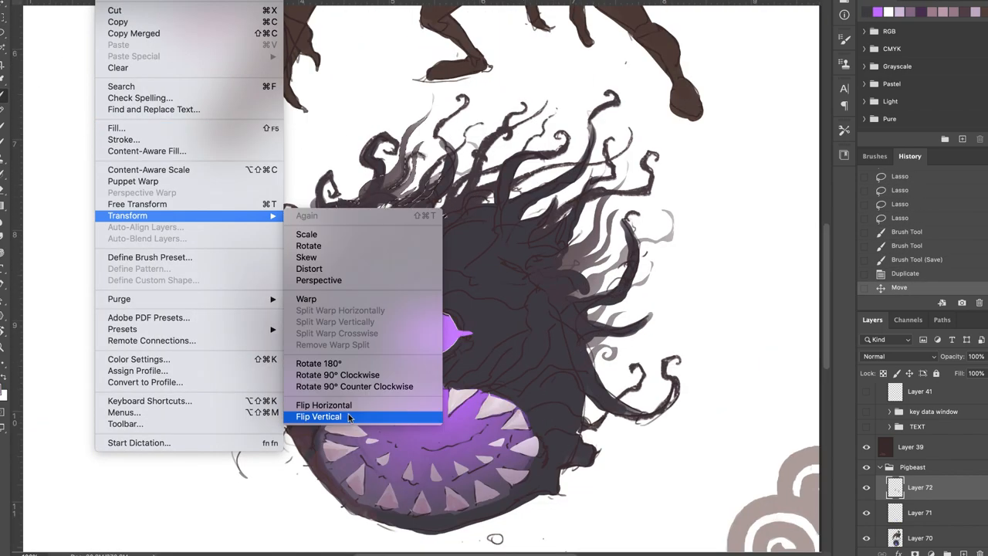
Flip the duplicated monster layer upside down with Flip Vertical
{"action": "left_click", "coordinate": [318, 416]}
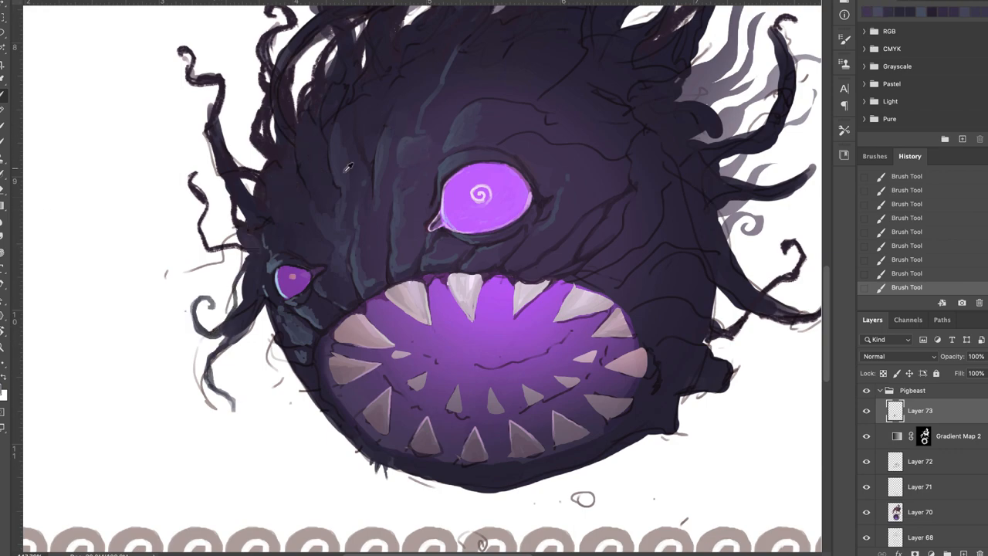
Add a Gradient Map tint and brush glowing purple eyes and mouth on a new layer
{"action": "scroll", "scroll_direction": "down", "scroll_amount": 3}
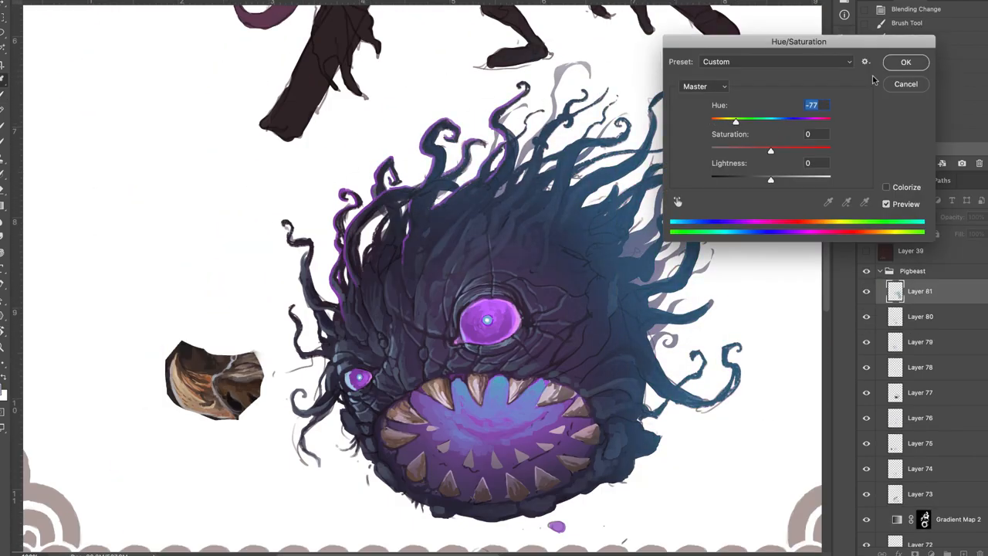
Shift the monster's hues by −77 toward blue, then brush the glowing mouth interior and pale fangs
{"action": "left_click", "coordinate": [905, 62]}
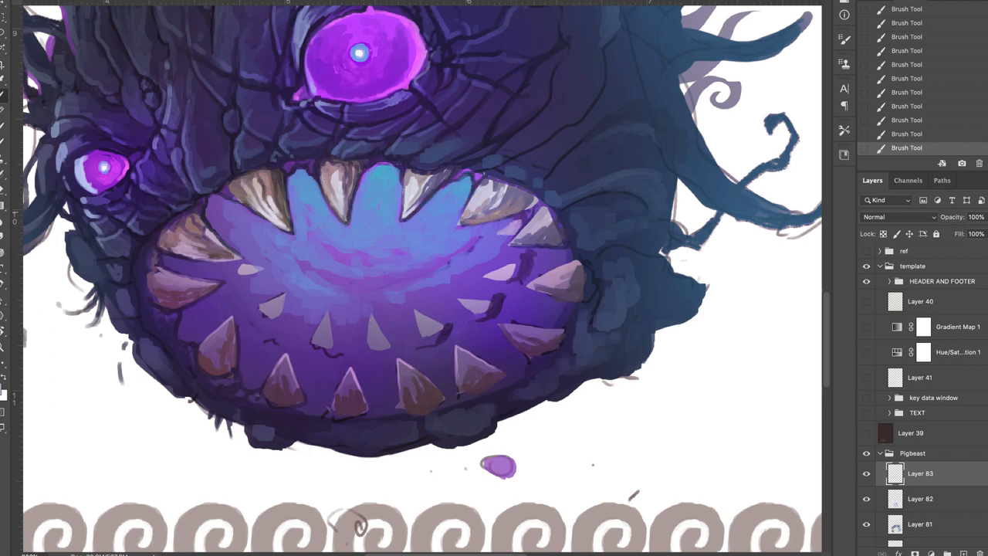
{"action": "scroll", "scroll_direction": "down", "scroll_amount": 3}
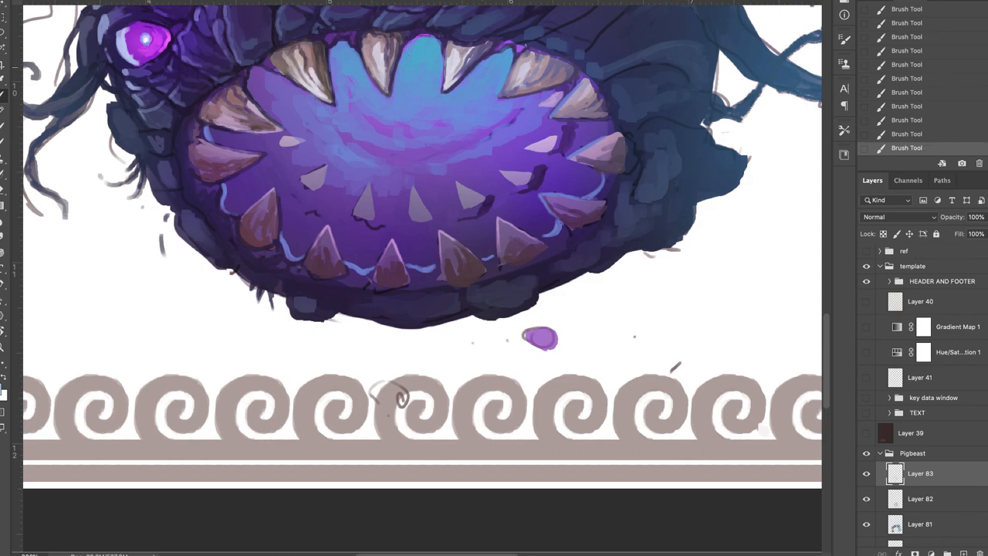
{"action": "scroll", "scroll_direction": "down", "scroll_amount": 3}
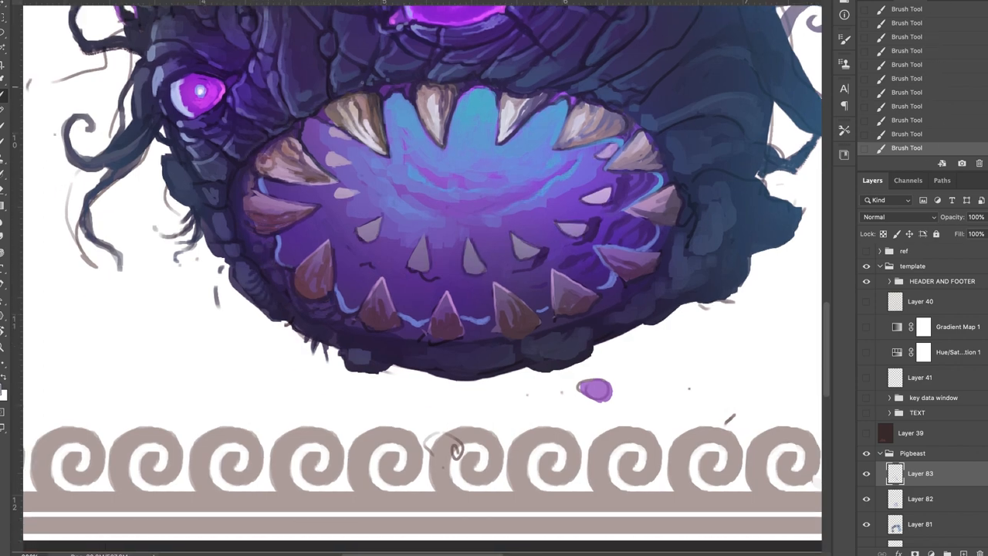
{"action": "scroll", "scroll_direction": "down", "scroll_amount": 3}
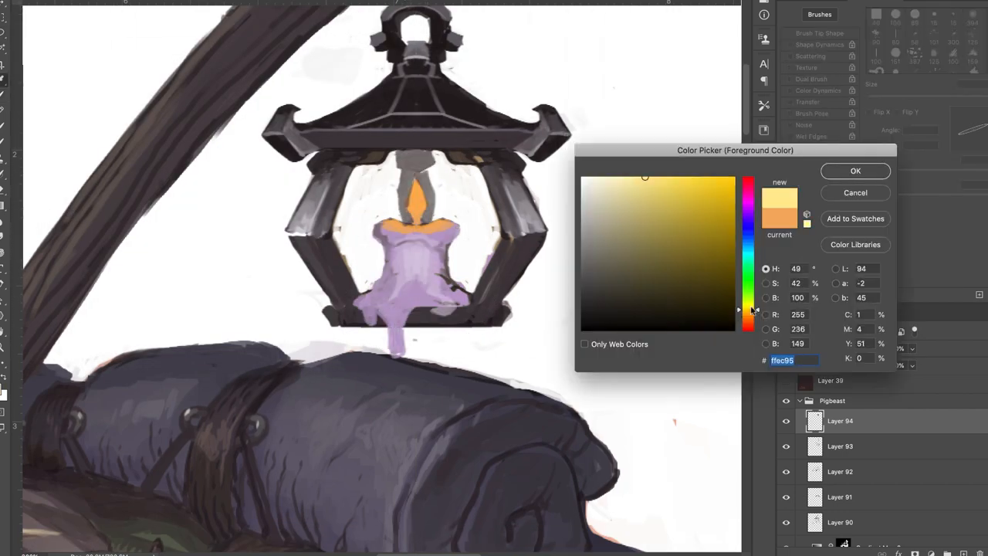
Open the pig-beast artwork in SketchBook with the Bristley copy brush selected
{"action": "left_click", "coordinate": [854, 171]}
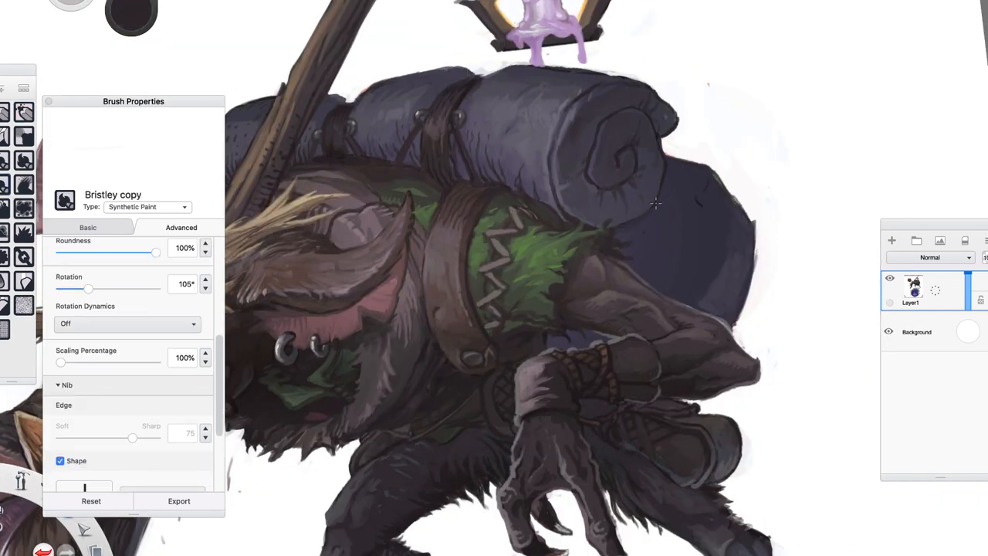
Paint yellow-orange candle glow inside the lantern panels with the Grainy Pencil brush on new layers
{"action": "left_click", "coordinate": [891, 240]}
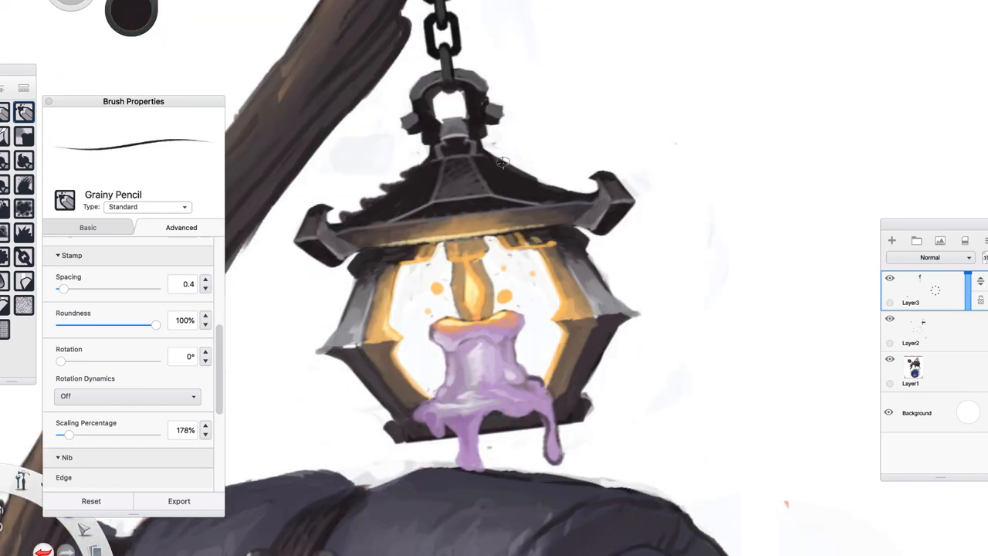
{"action": "left_click_drag", "start_coordinate": [501, 162], "coordinate": [492, 189]}
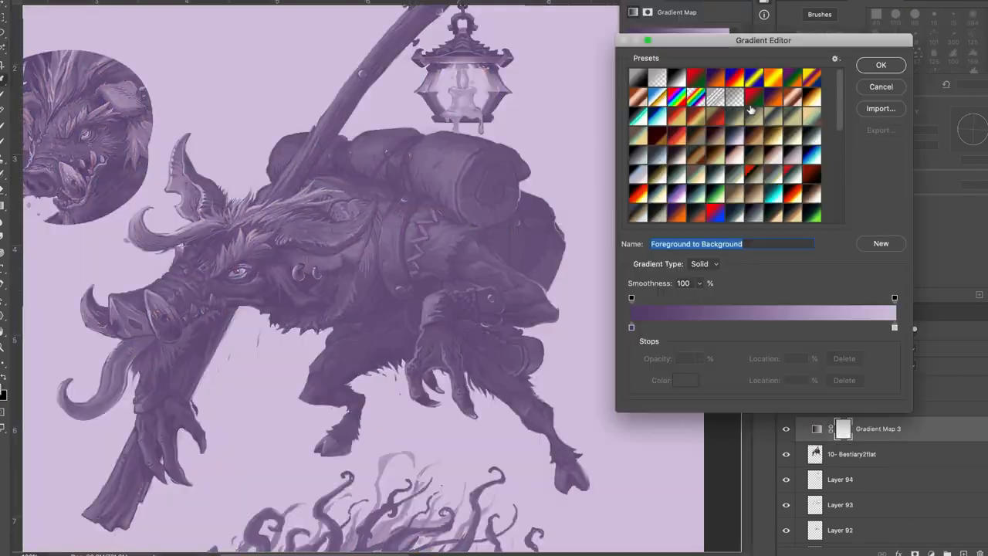
Add a Gradient Map adjustment set to a dark-to-light purple Foreground to Background gradient
{"action": "left_click", "coordinate": [880, 64]}
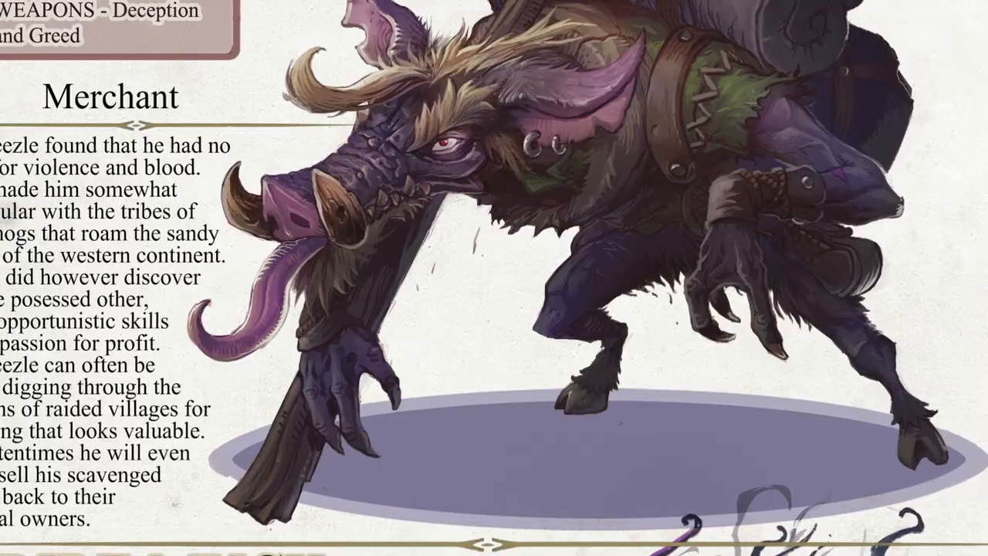
Scroll across the canvas to view the Sleezle Bonestag sheet above the Dire Muck entry
{"action": "scroll", "scroll_direction": "down", "scroll_amount": 3}
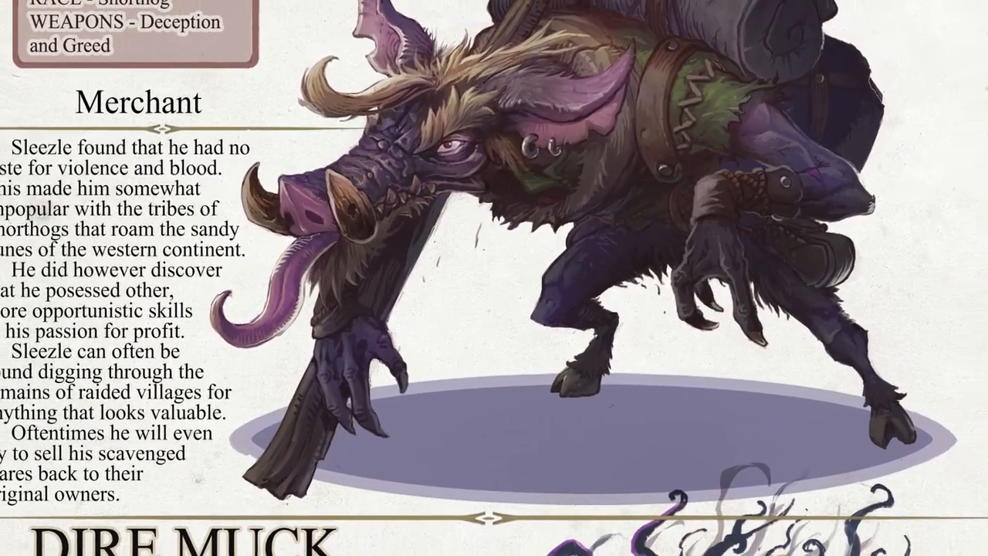
{"action": "scroll", "scroll_direction": "down", "scroll_amount": 3}
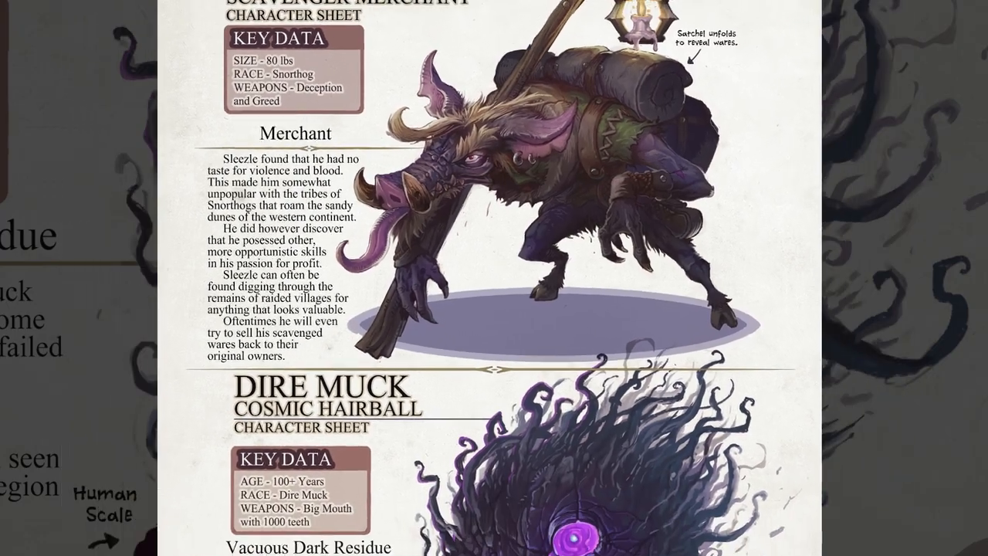
{"action": "scroll", "scroll_direction": "down", "scroll_amount": 3}
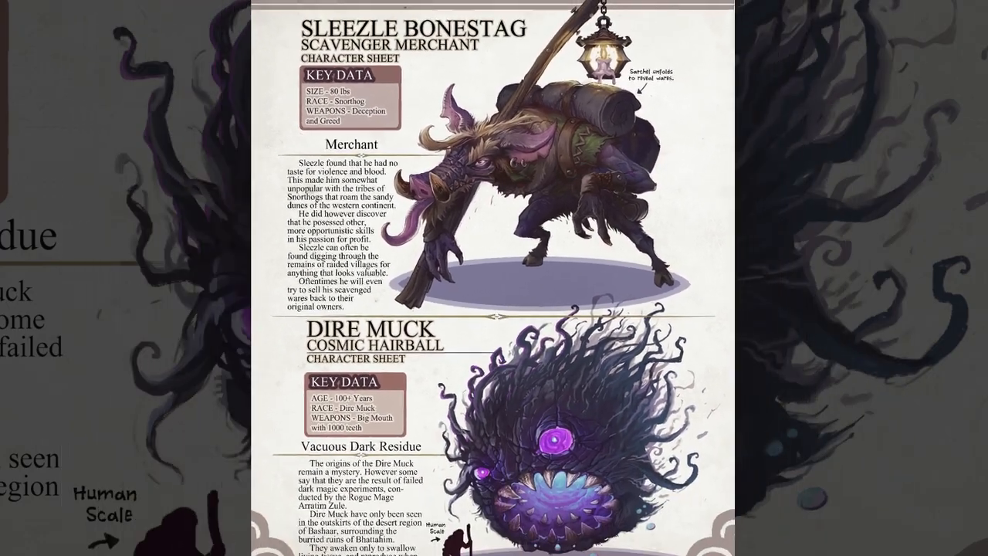